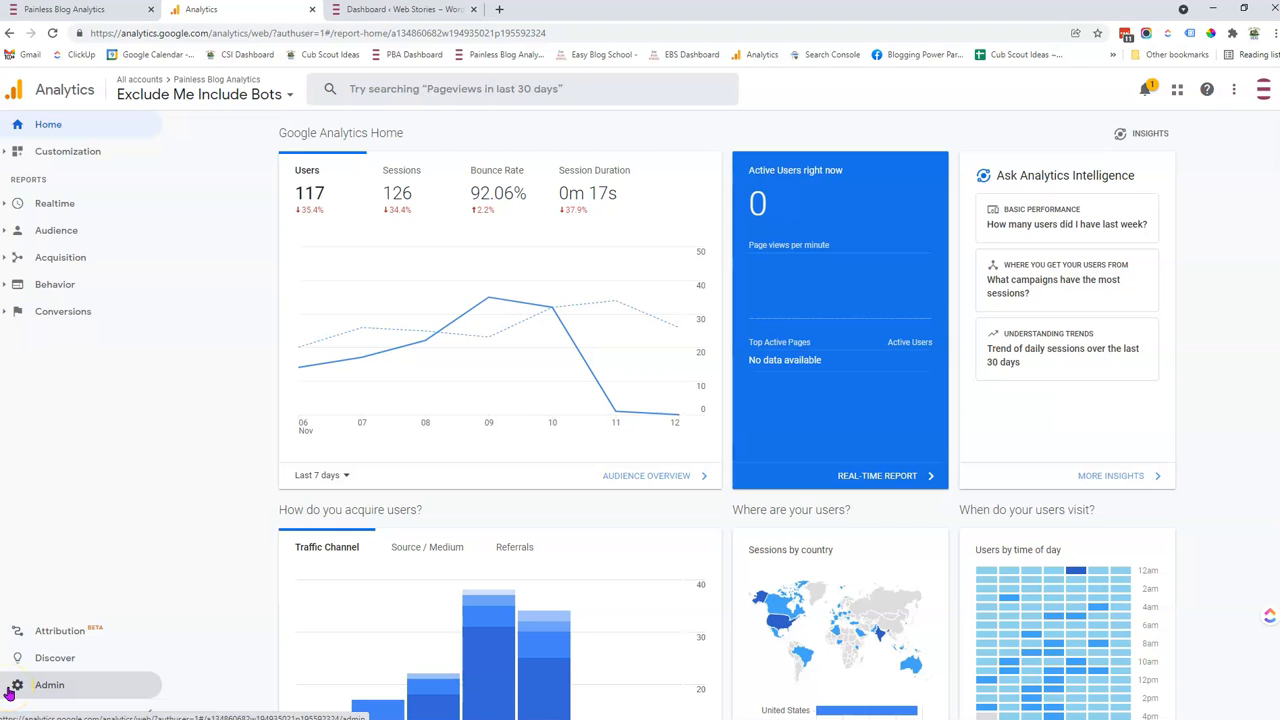
# - Leave the Analytics home report for the Admin area of the account
pyautogui.click(48, 684)
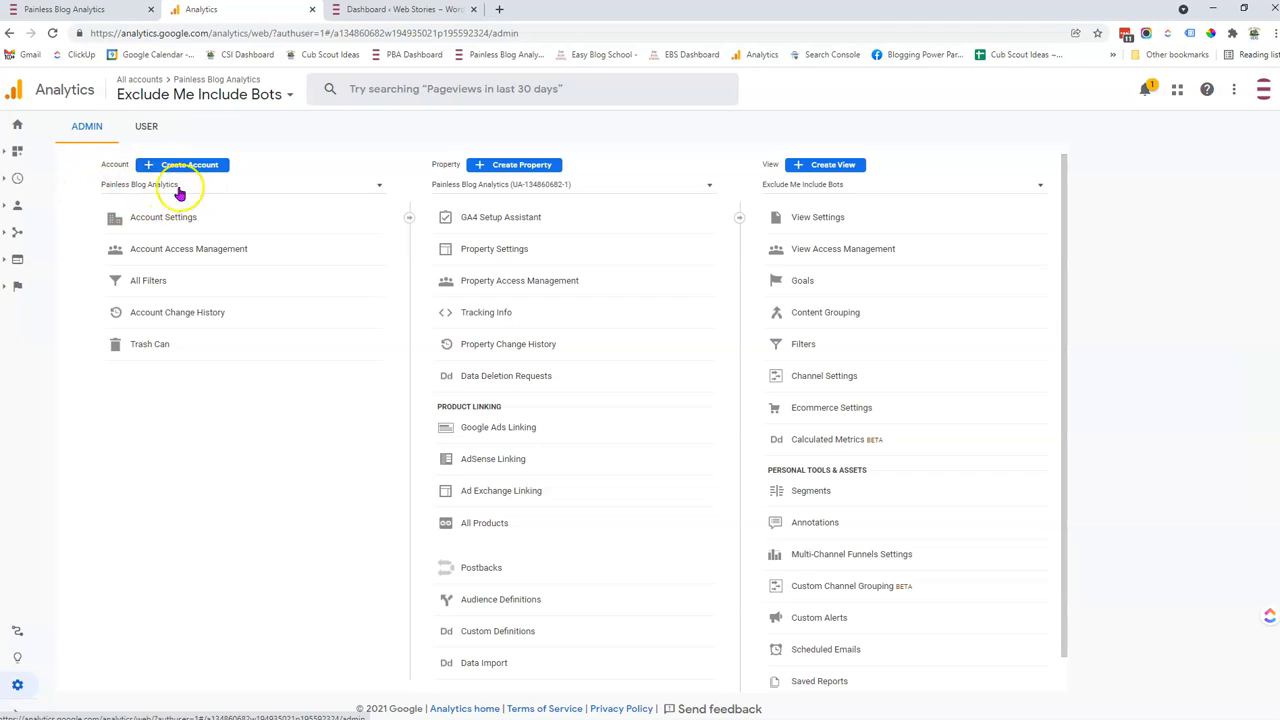
pyautogui.moveTo(604, 184)
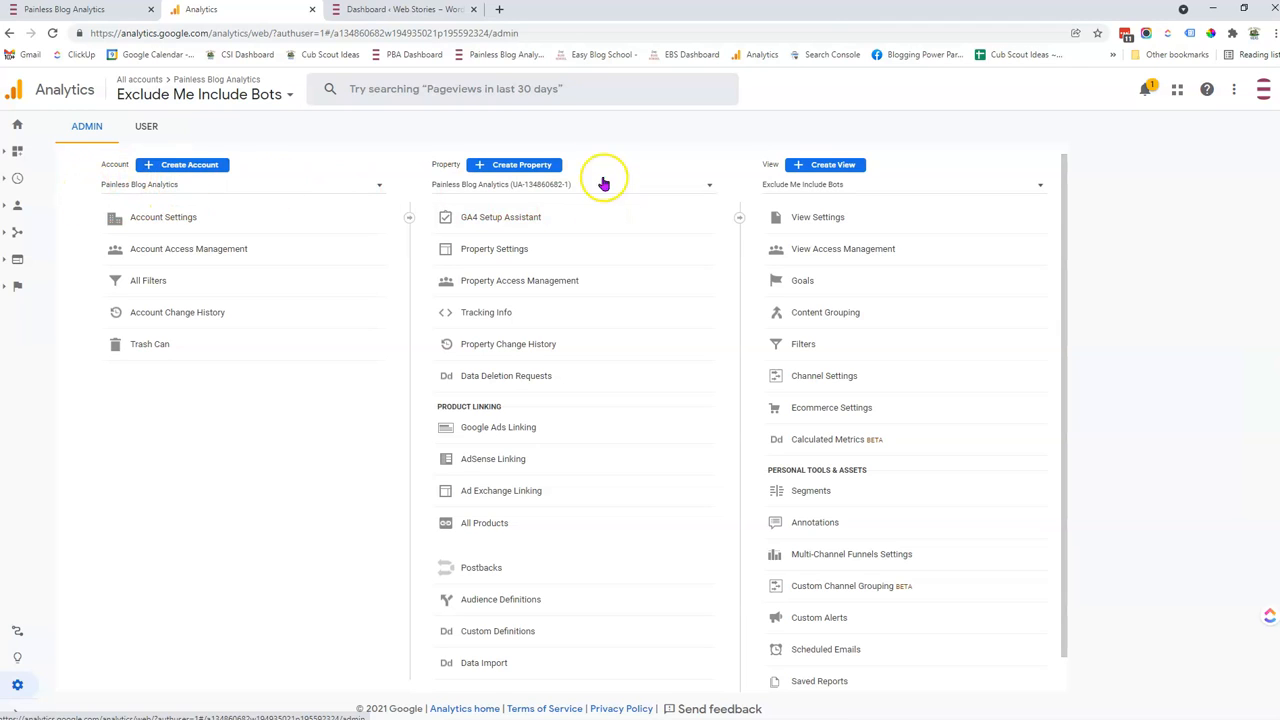
pyautogui.moveTo(516, 164)
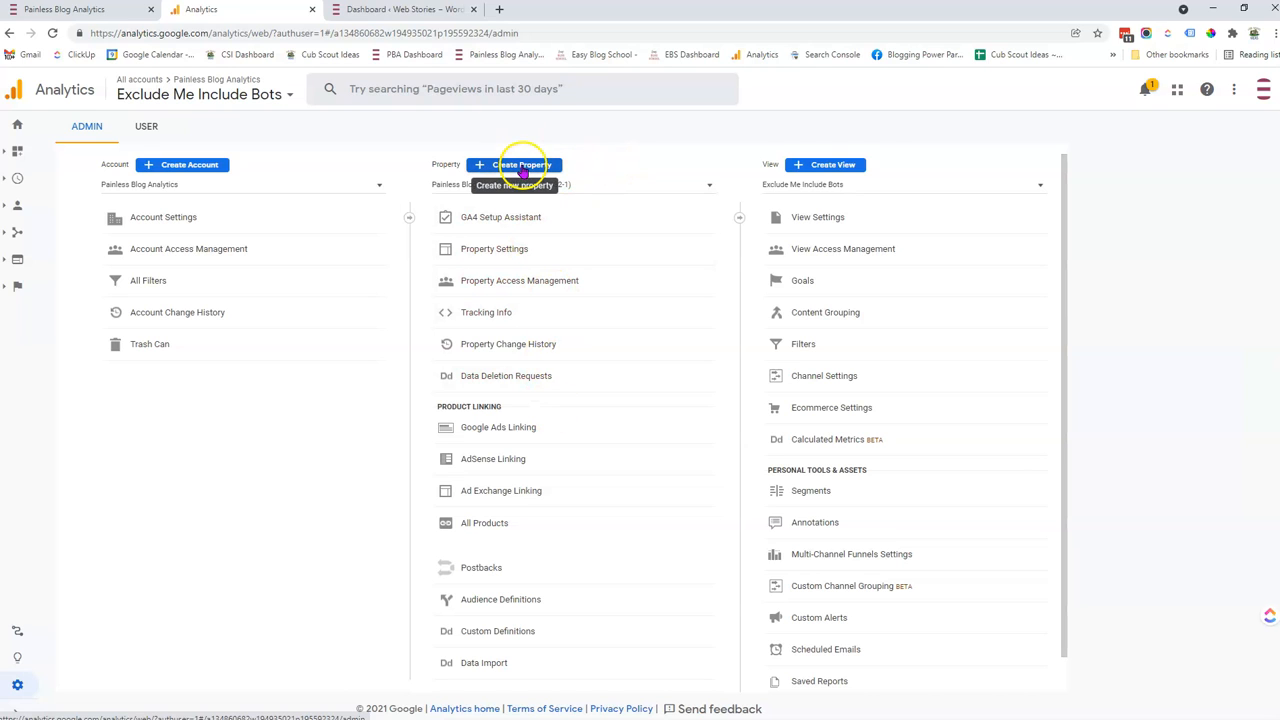
# - Start a new property and name it Painless Blog Analytics Web Stories
pyautogui.click(516, 164)
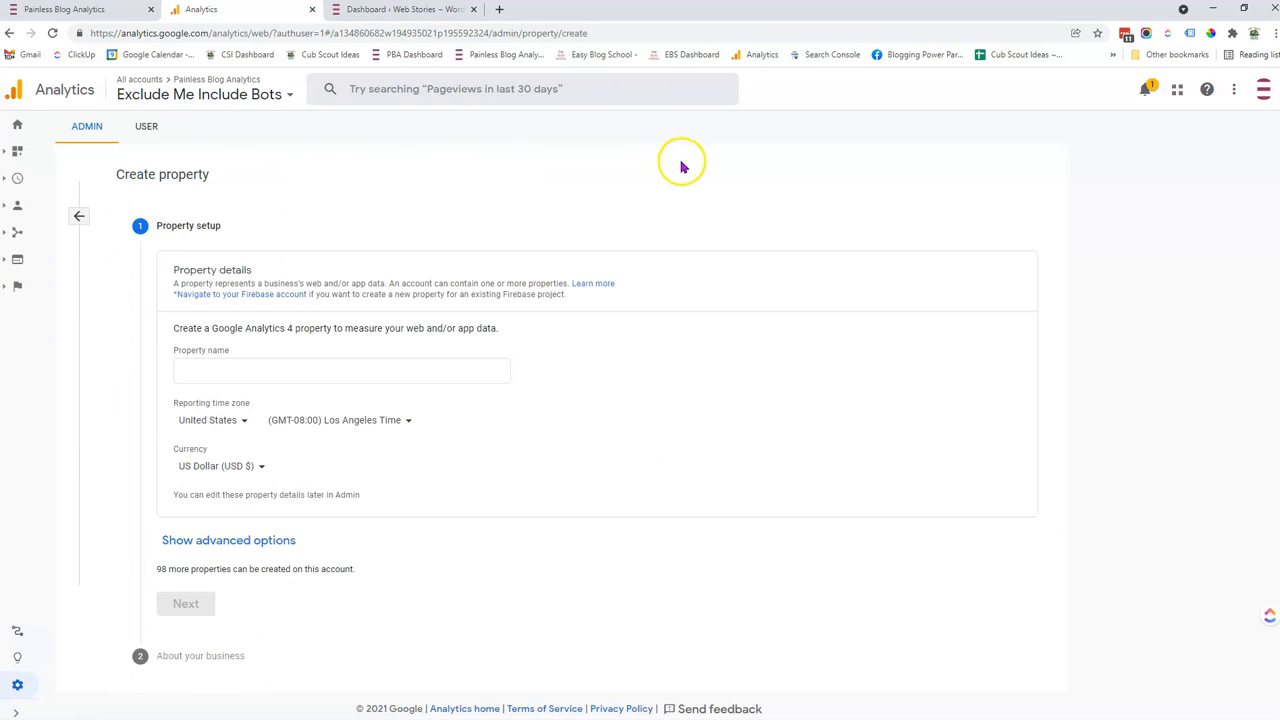
pyautogui.click(340, 370)
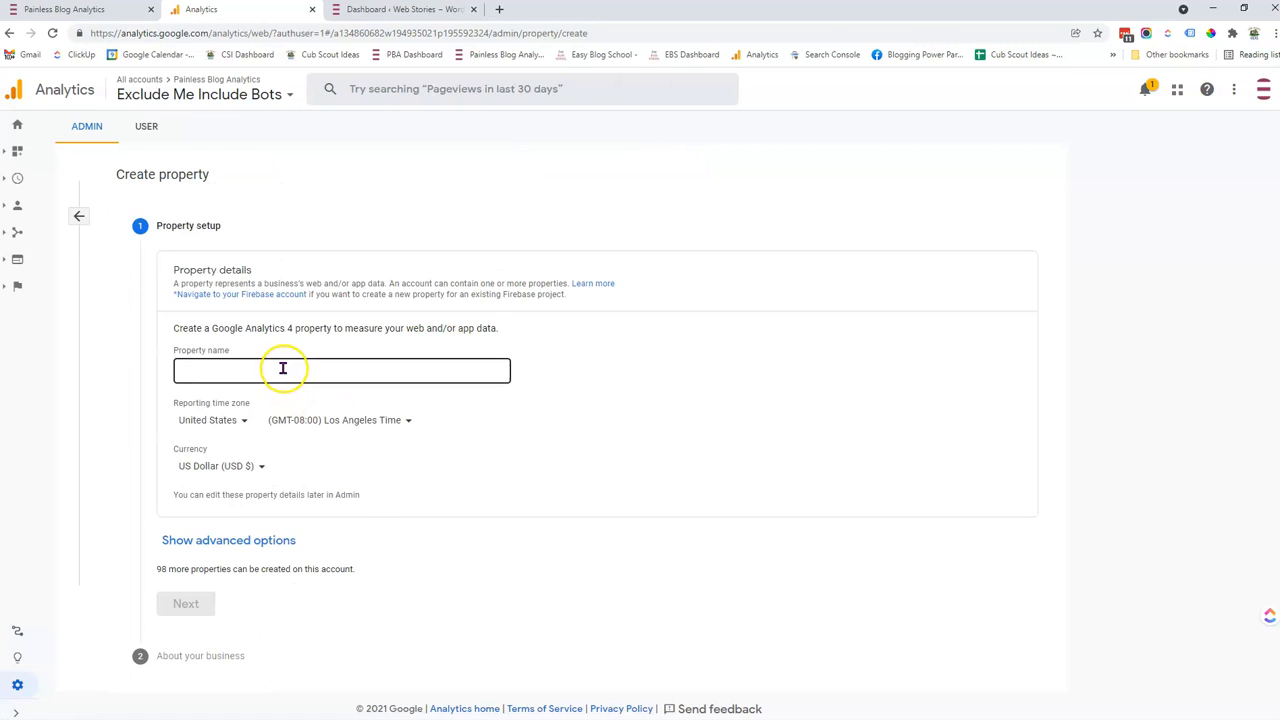
pyautogui.click(340, 370)
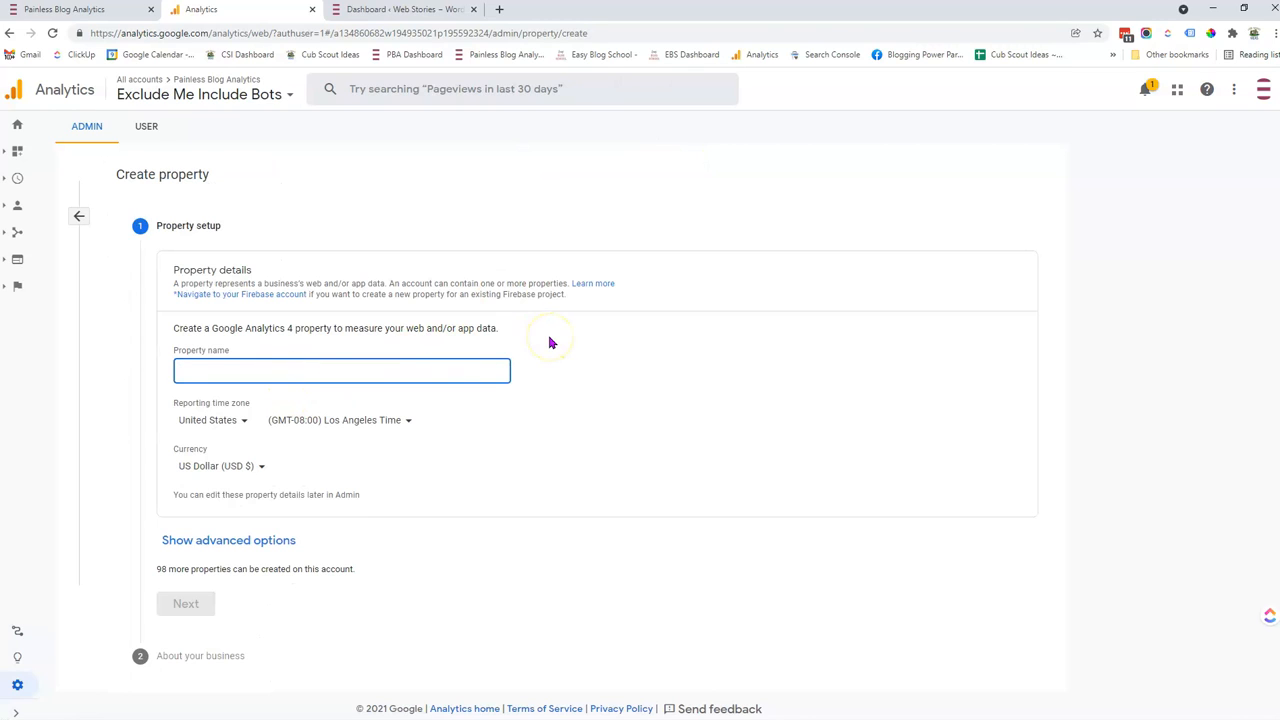
pyautogui.write('Painless Blog Analytics Web Stories')
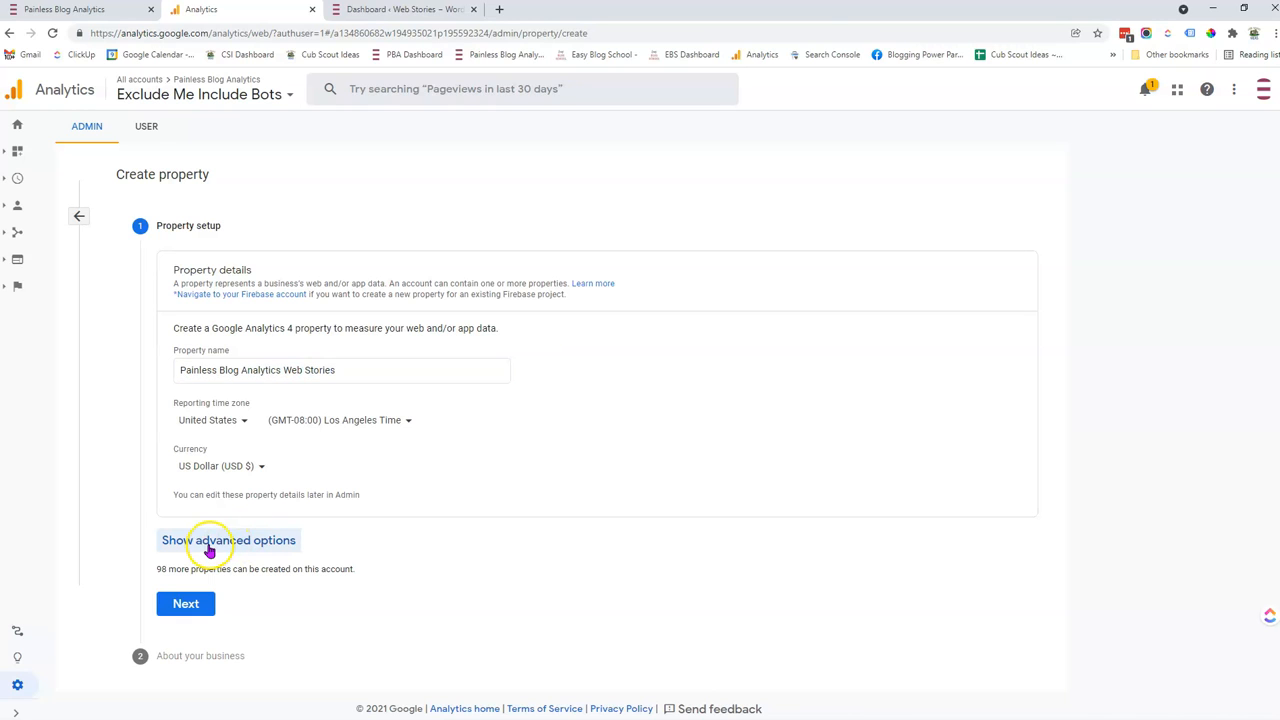
# - Enable a Universal Analytics property in advanced options with the site's web-stories URL
pyautogui.click(228, 540)
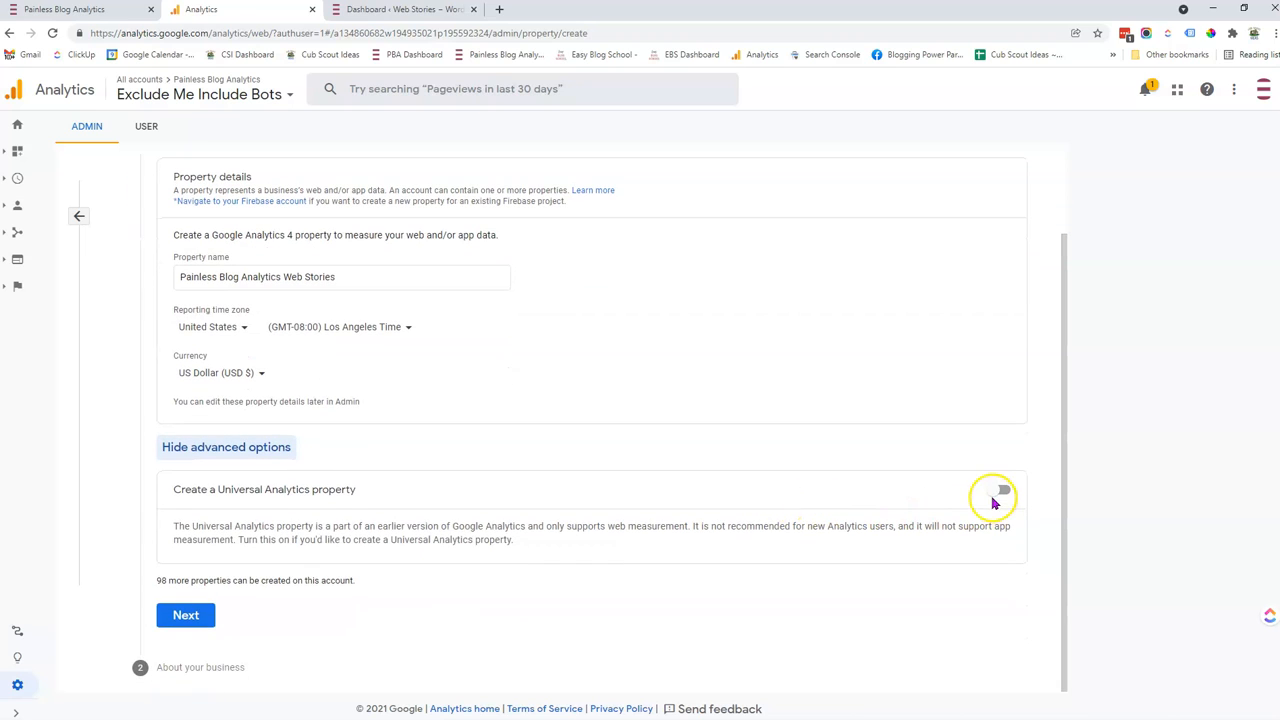
pyautogui.click(998, 488)
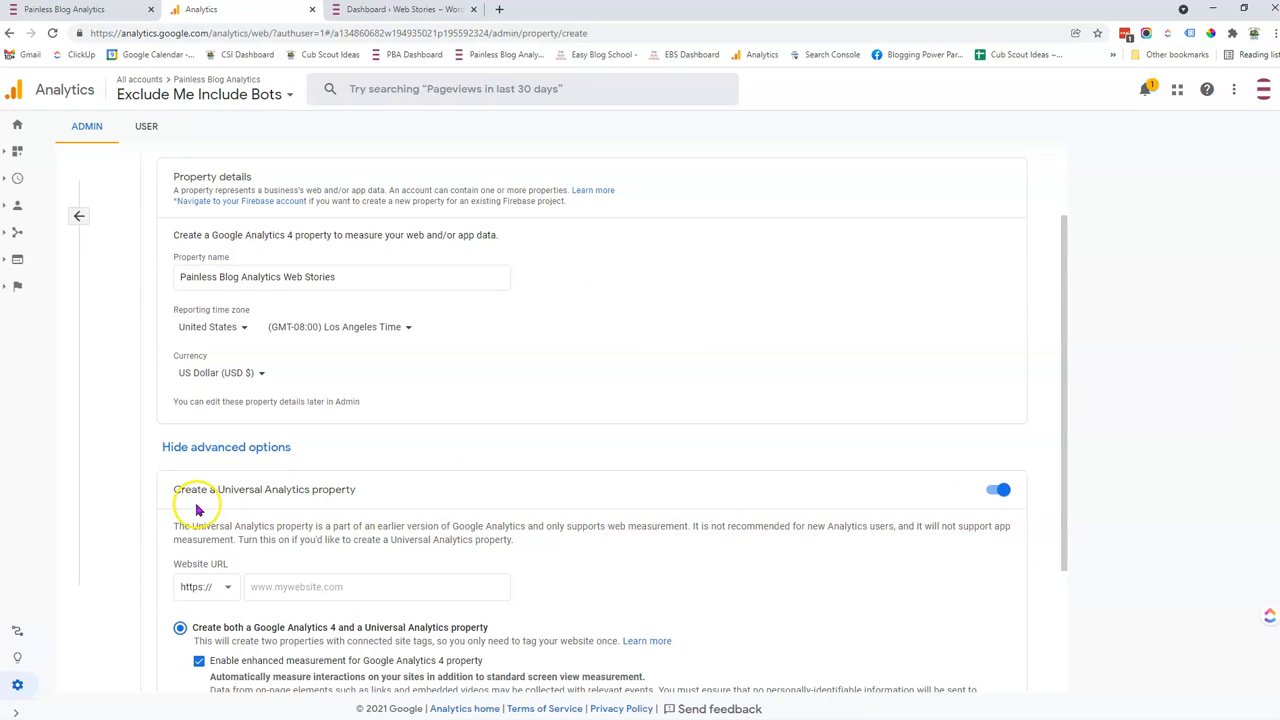
pyautogui.moveTo(382, 504)
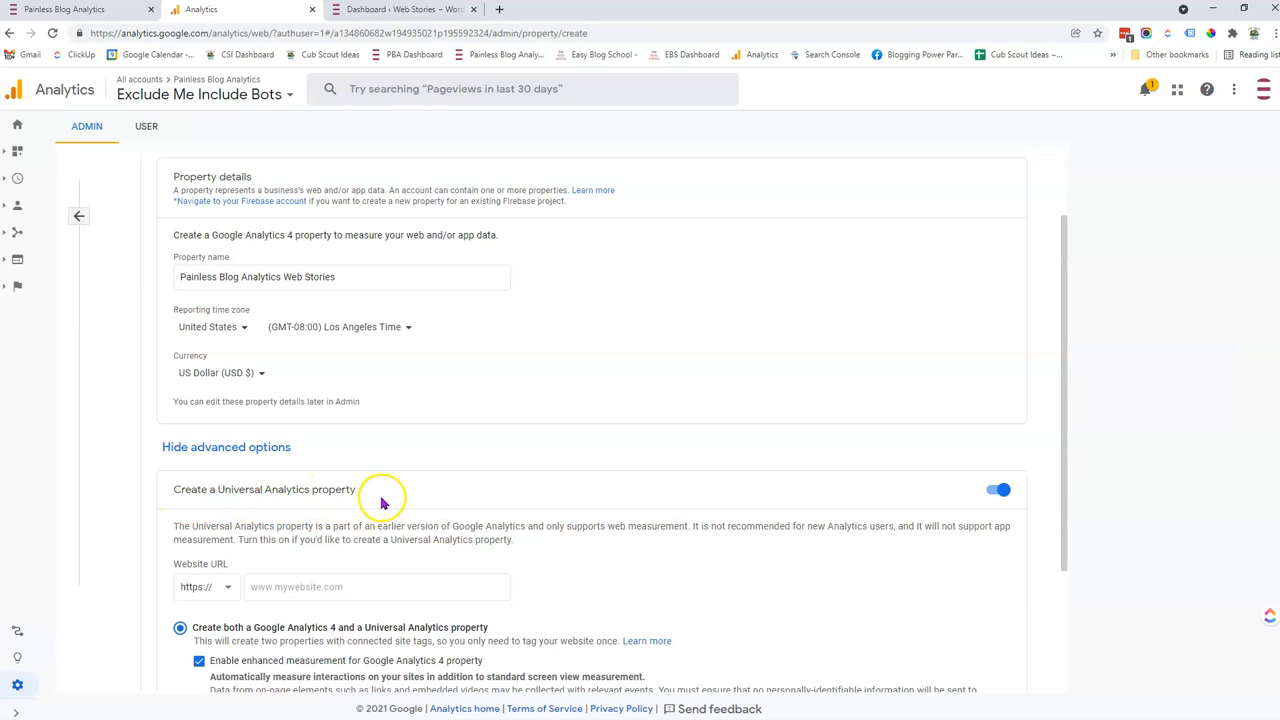
pyautogui.click(376, 586)
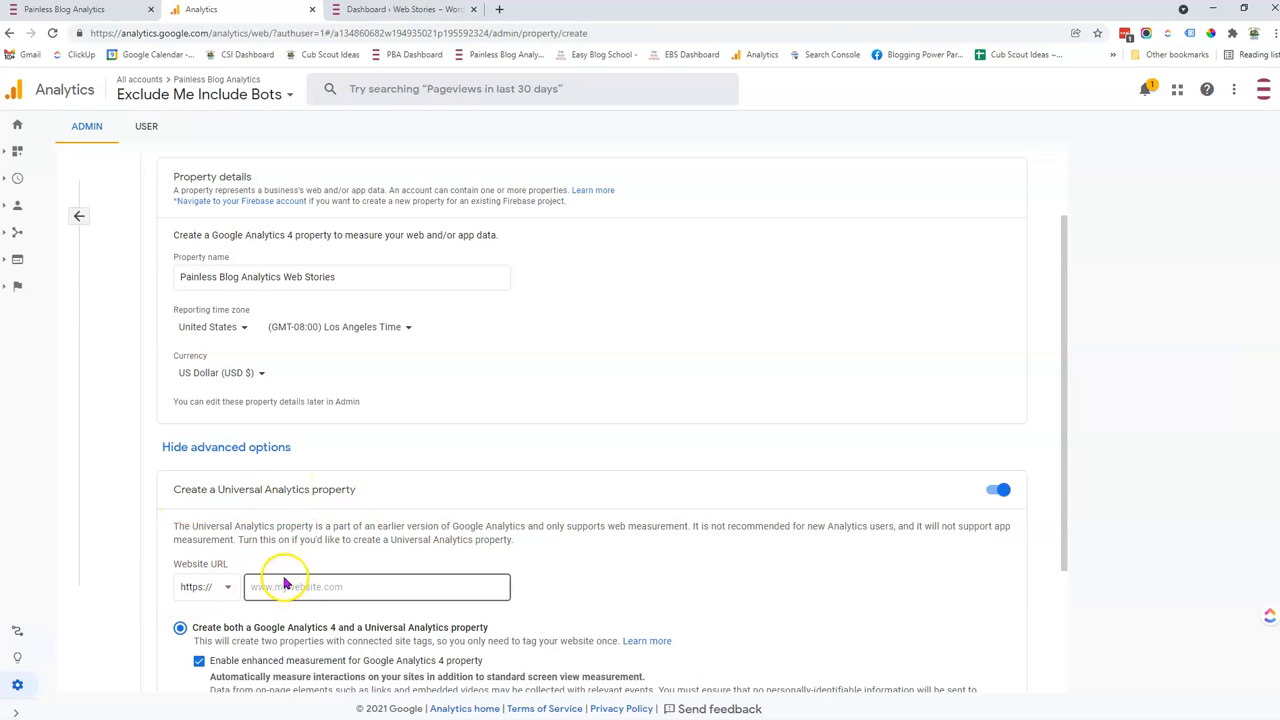
pyautogui.click(376, 588)
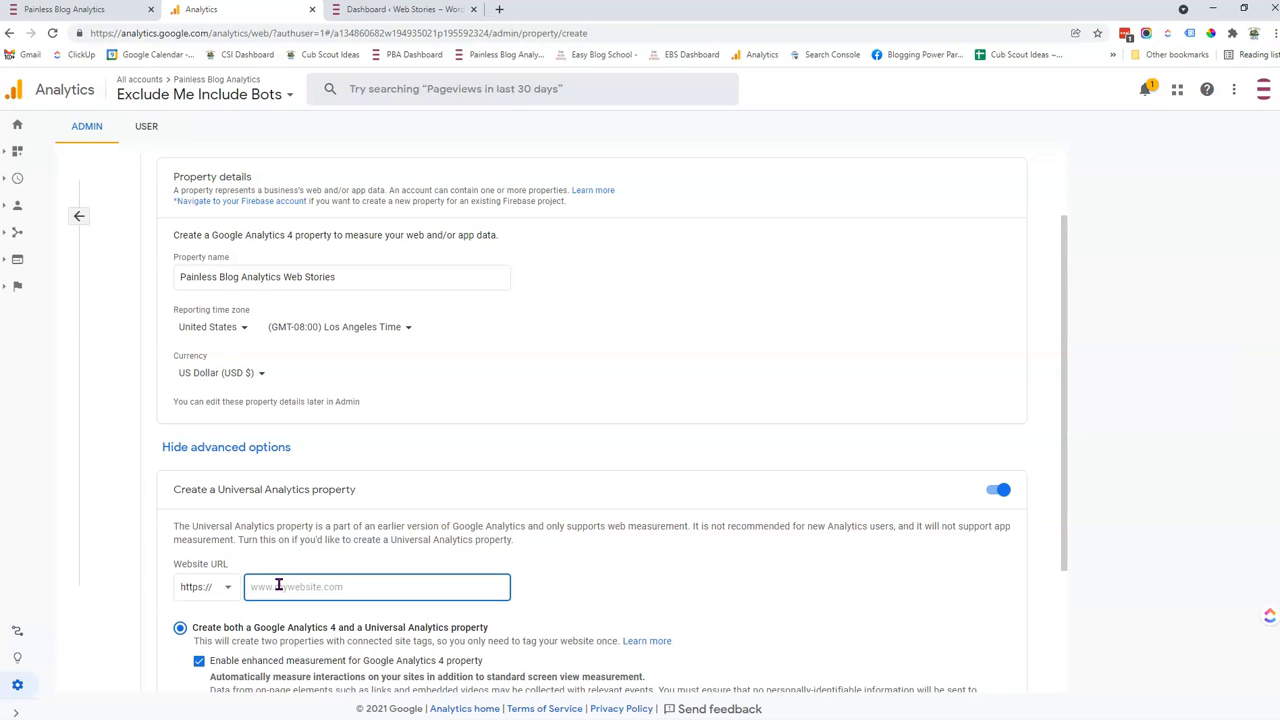
pyautogui.write('painlessbloganalytics.com/')
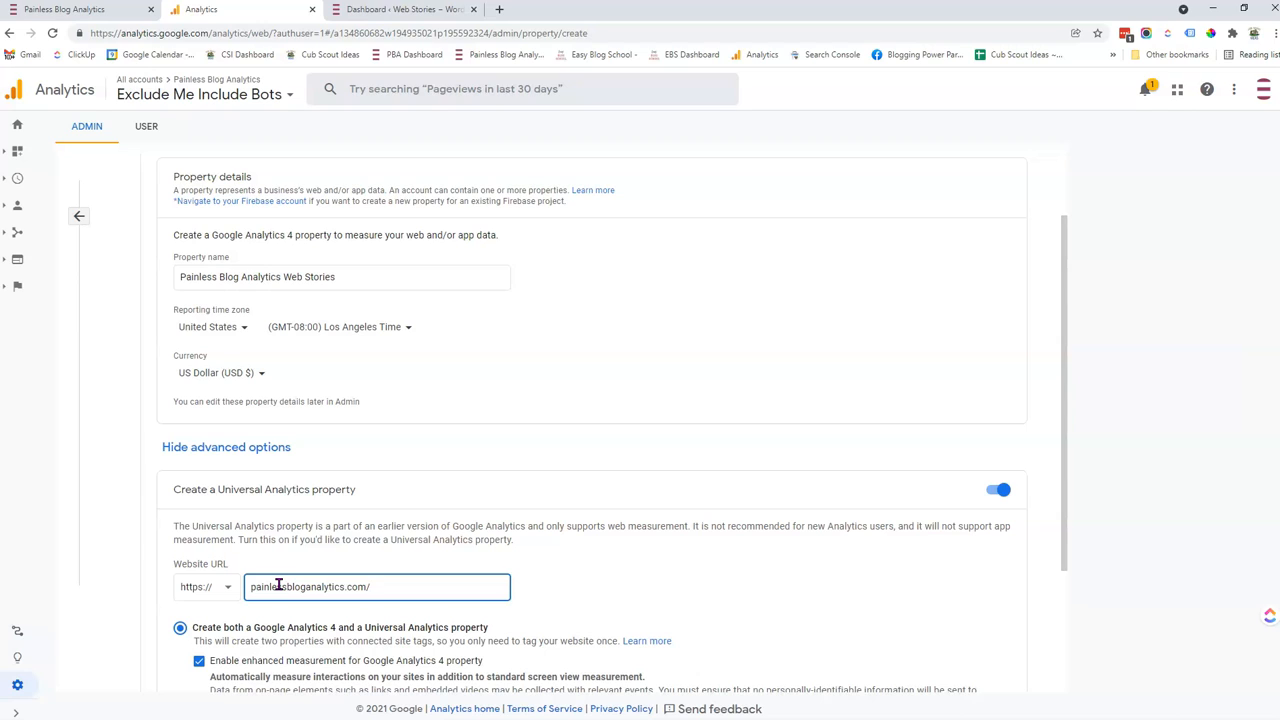
pyautogui.write('web')
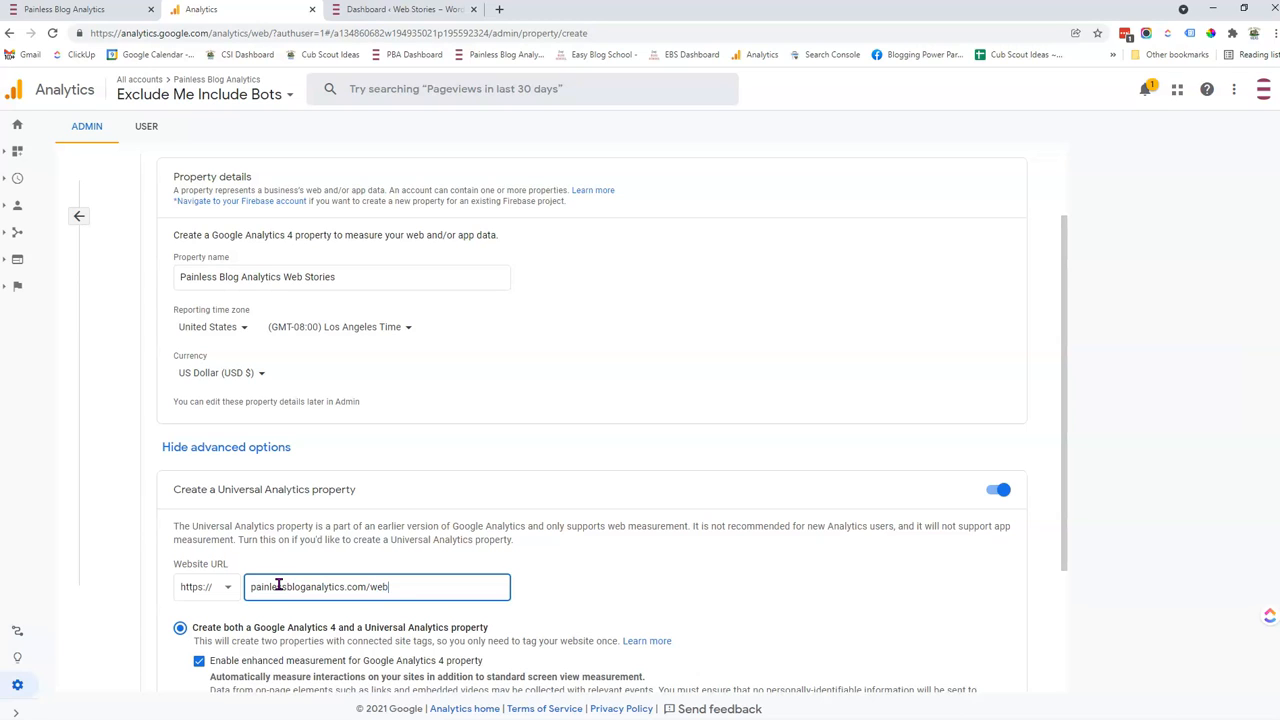
pyautogui.write('-stories/')
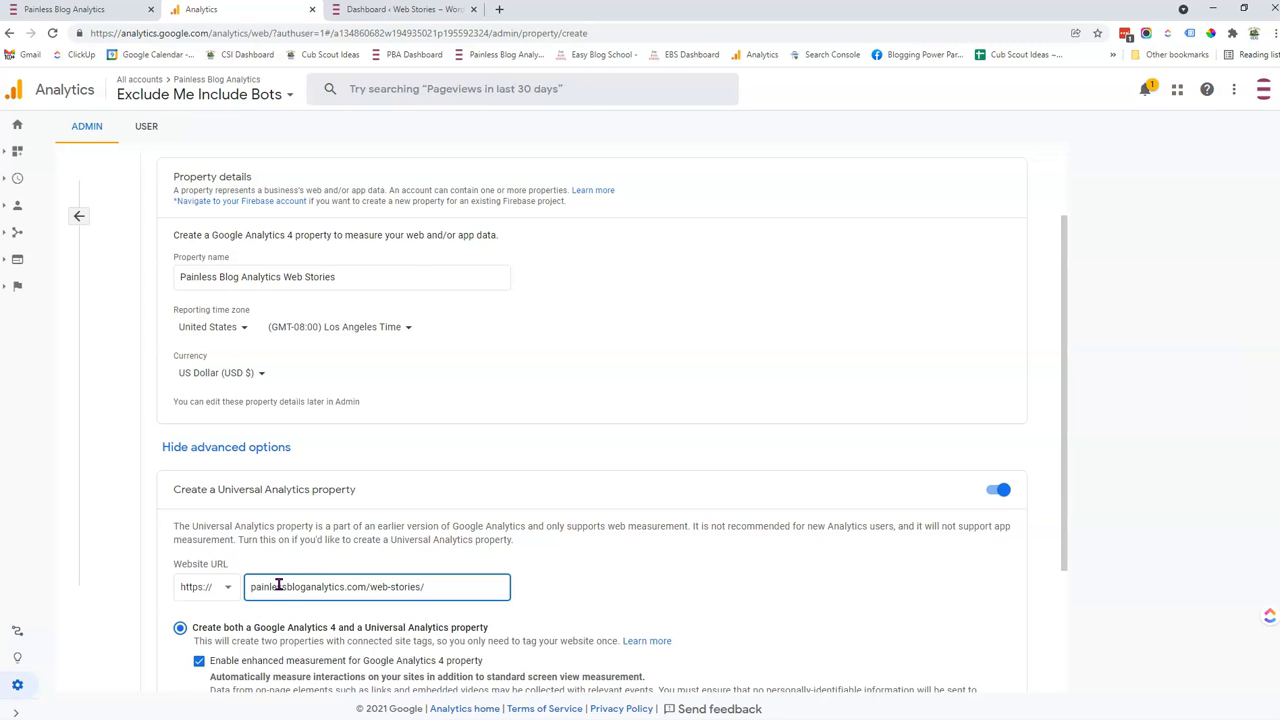
# - Choose to create a Universal Analytics property only
pyautogui.scroll(-3)
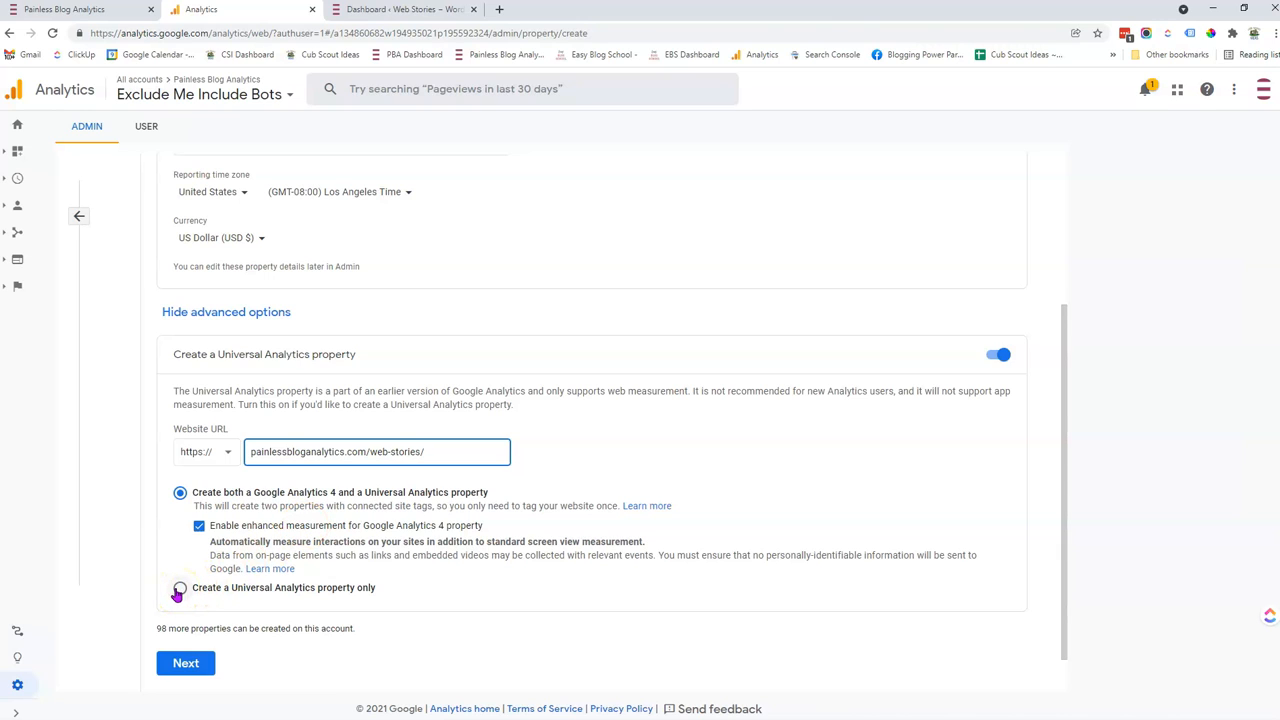
pyautogui.click(180, 588)
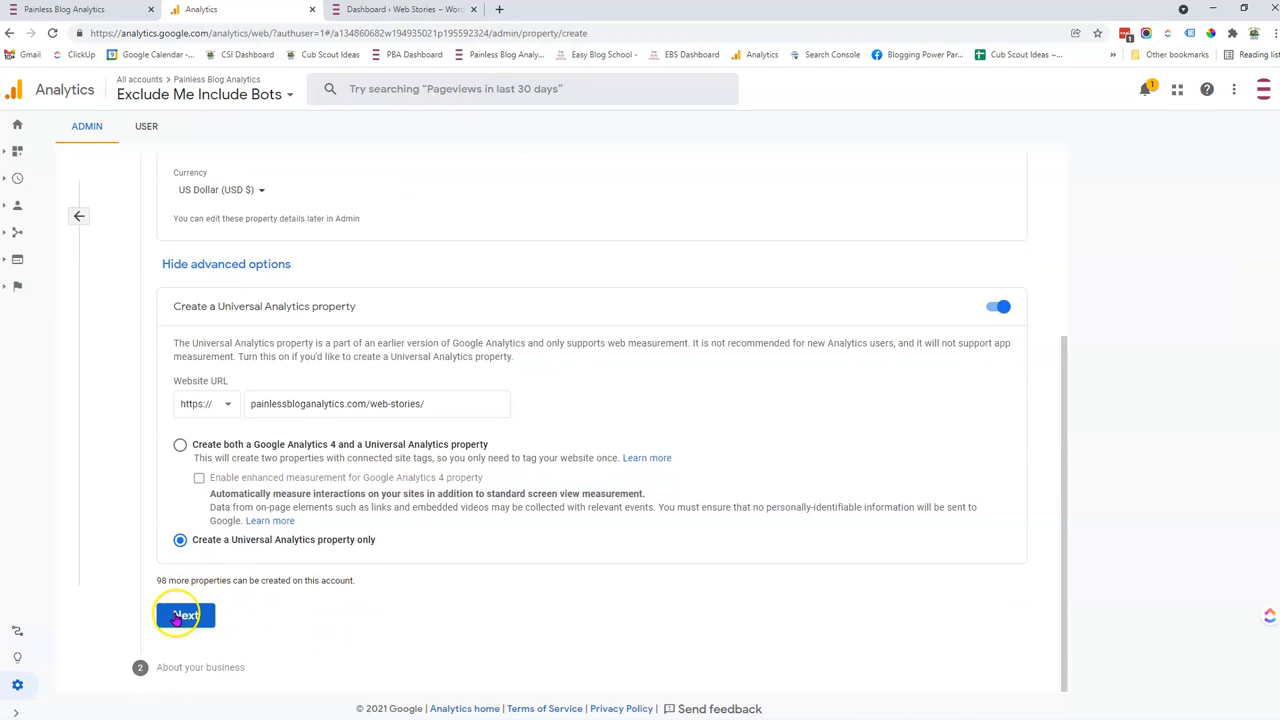
# - Create the property as a Small business measuring customer engagement with its site
pyautogui.click(184, 616)
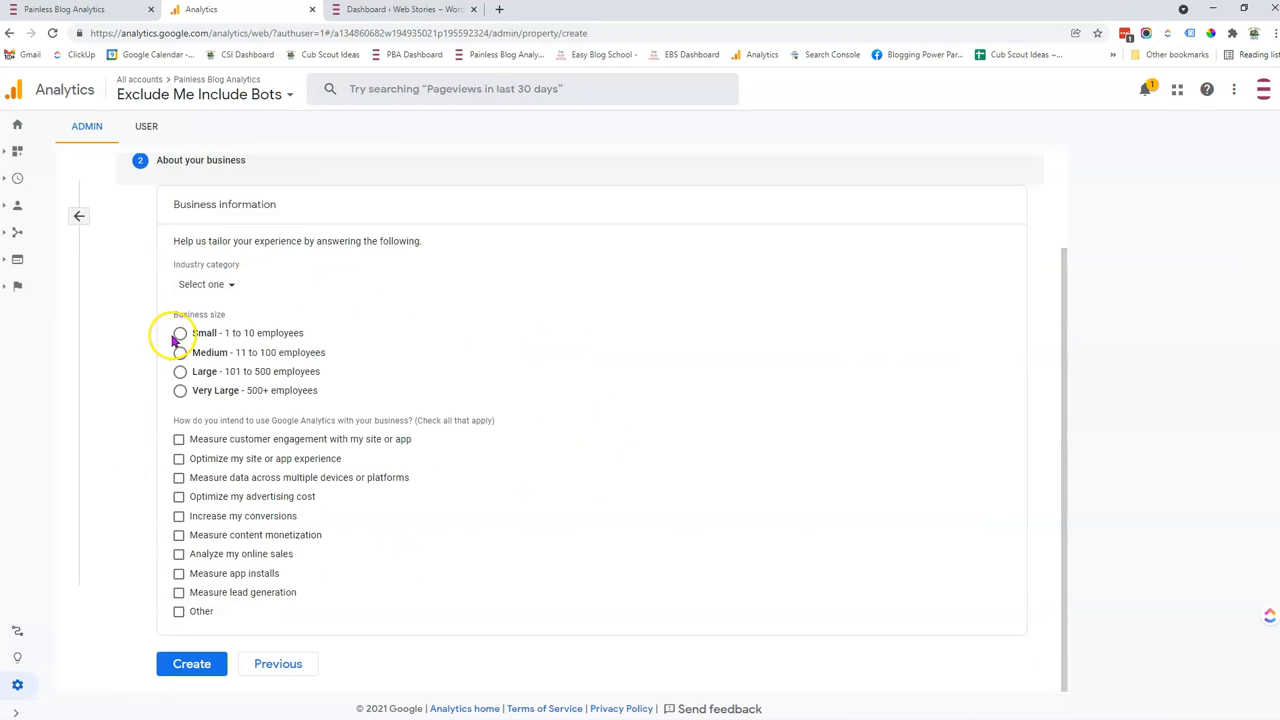
pyautogui.click(180, 332)
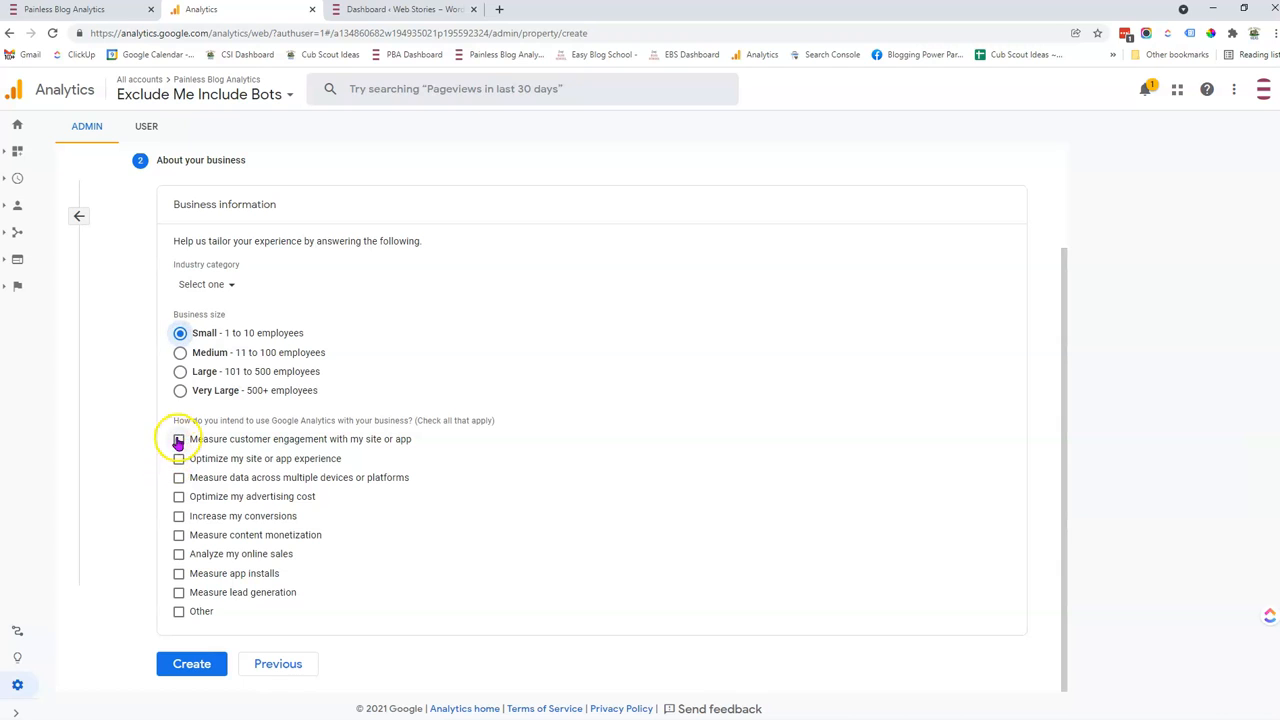
pyautogui.click(180, 440)
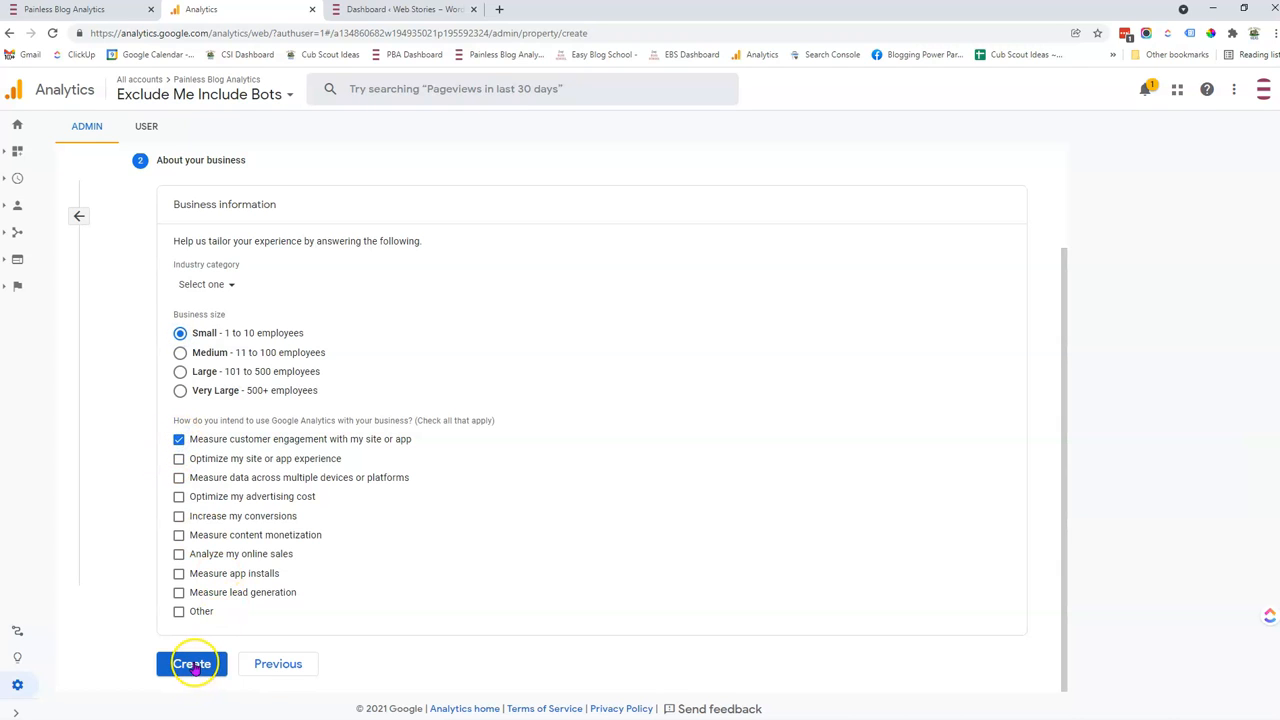
pyautogui.click(192, 664)
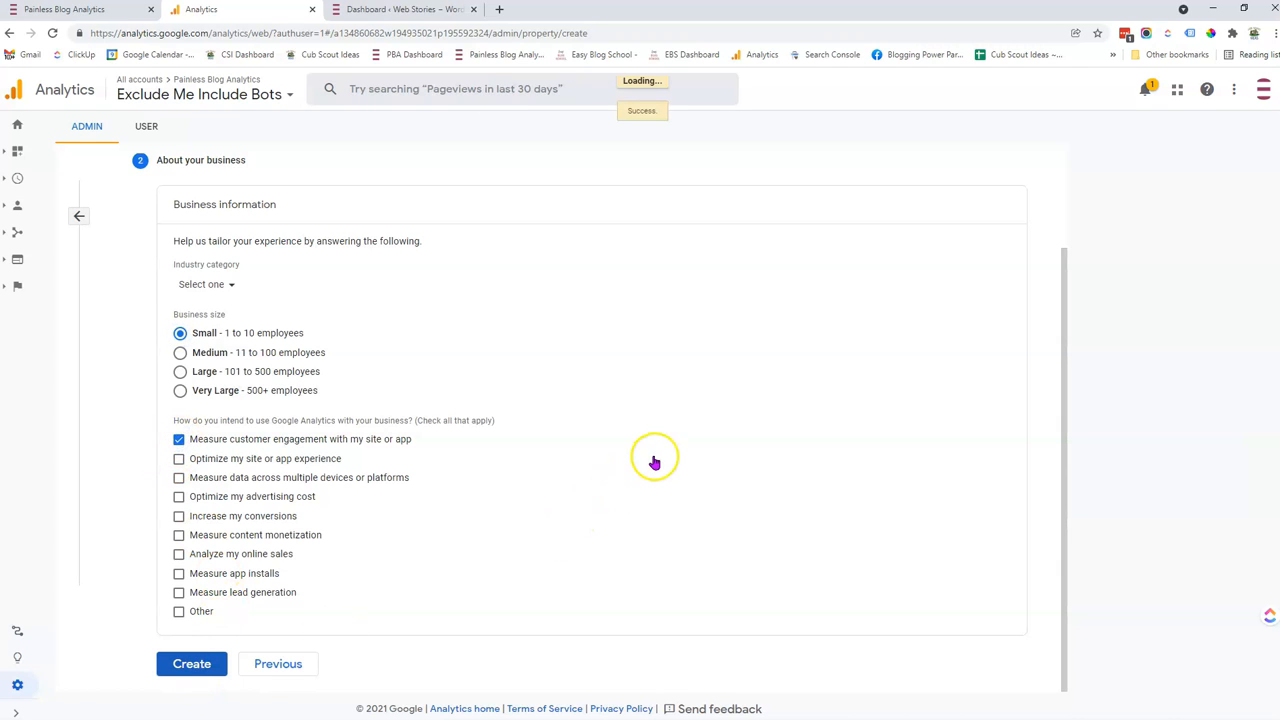
pyautogui.click(192, 664)
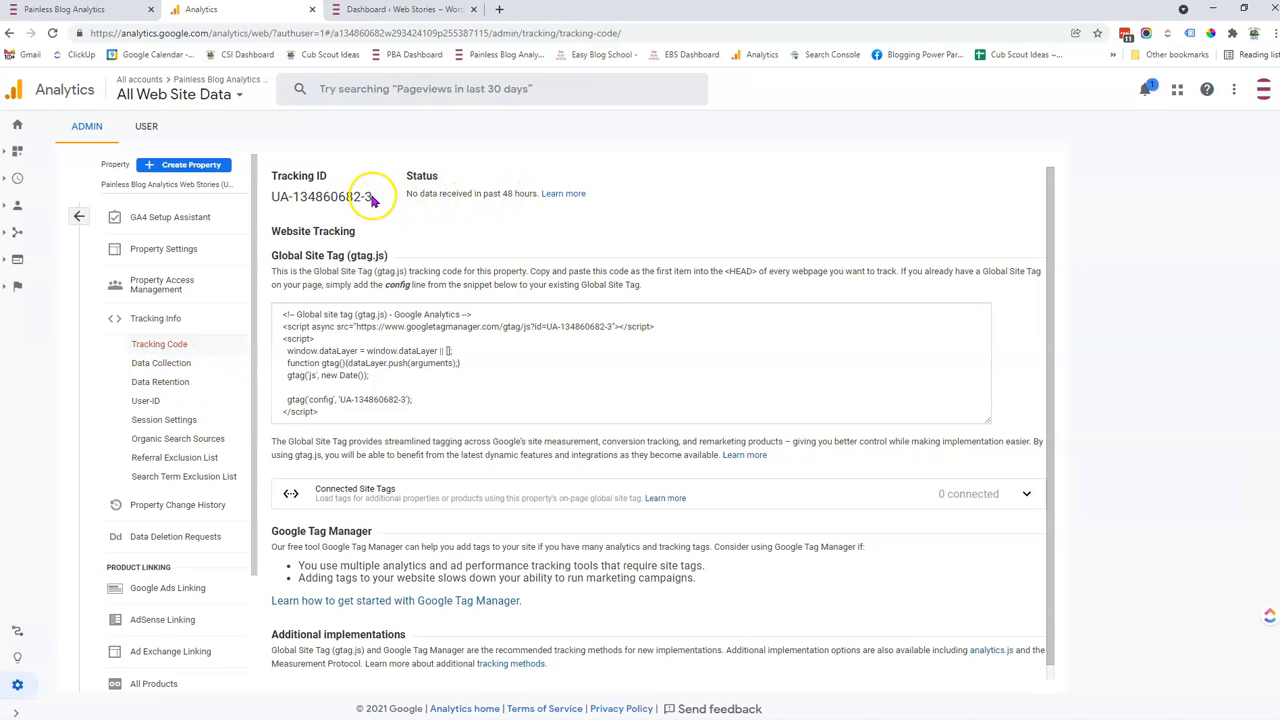
# - Select the new UA tracking ID on the Tracking Code page for copying
pyautogui.doubleClick(322, 196)
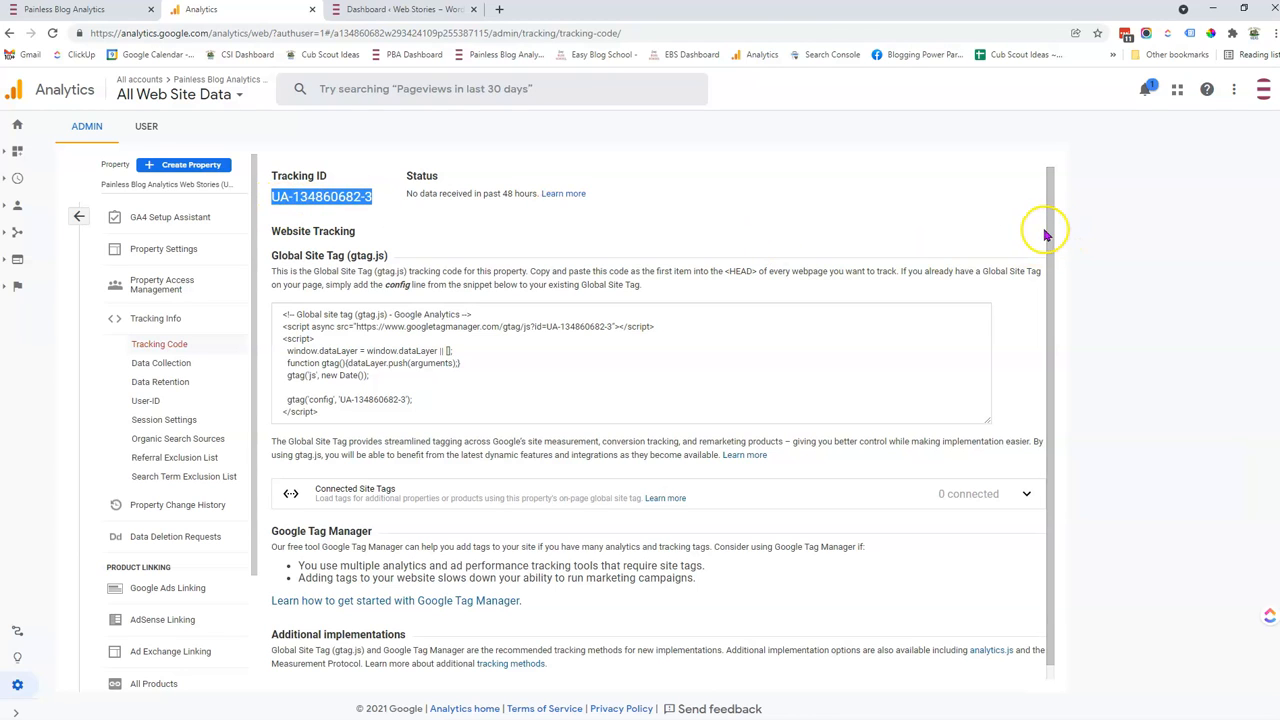
pyautogui.scroll(-3)
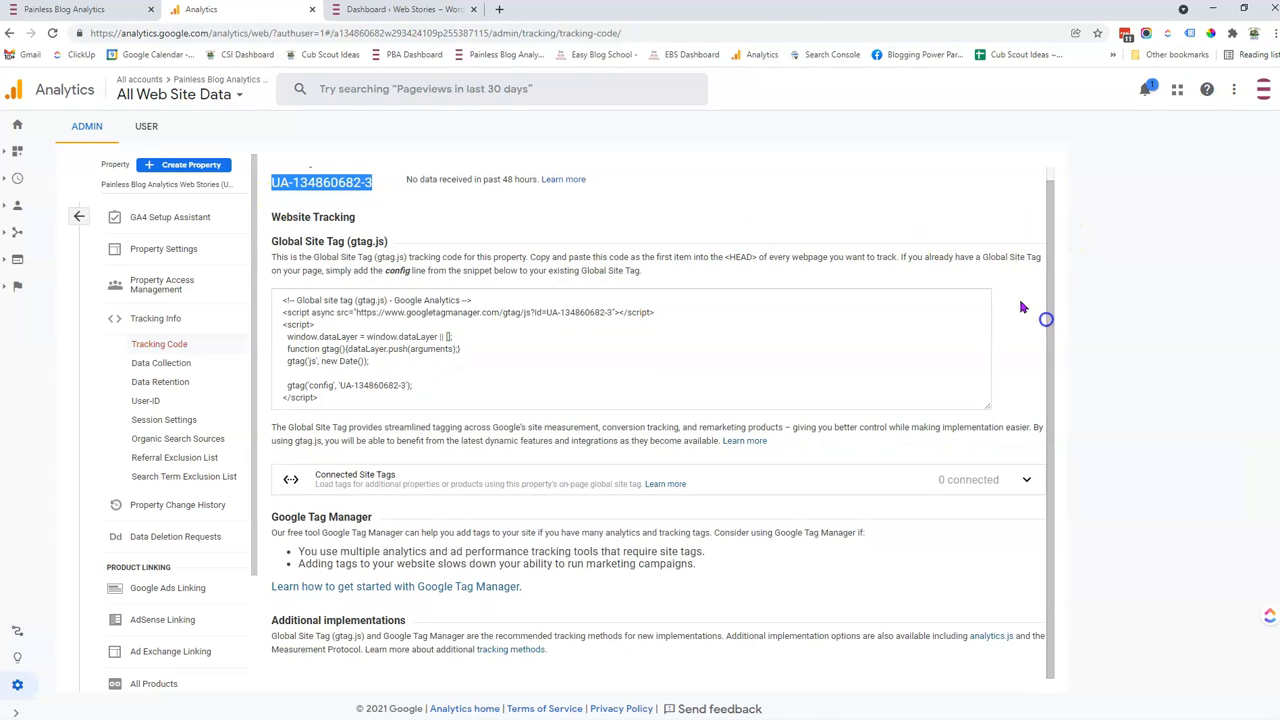
# - Paste the UA tracking ID into the WordPress Web Stories Google Analytics field and save
pyautogui.click(400, 8)
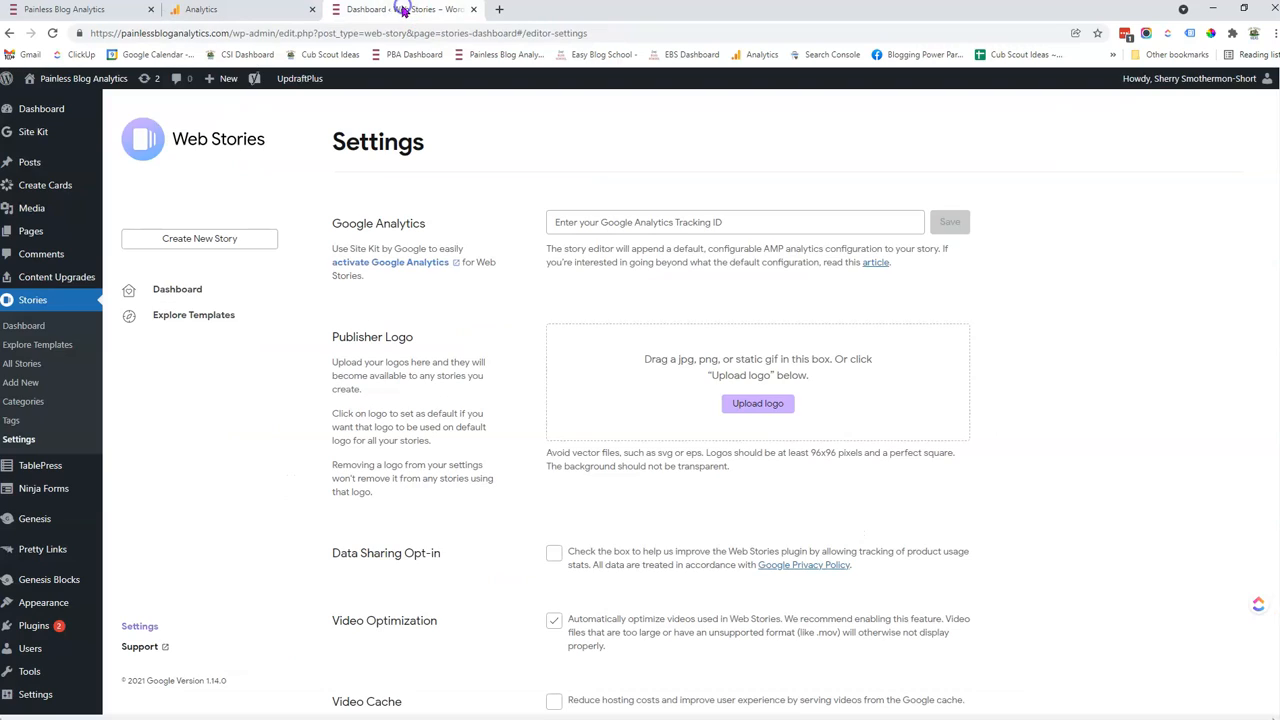
pyautogui.moveTo(84, 78)
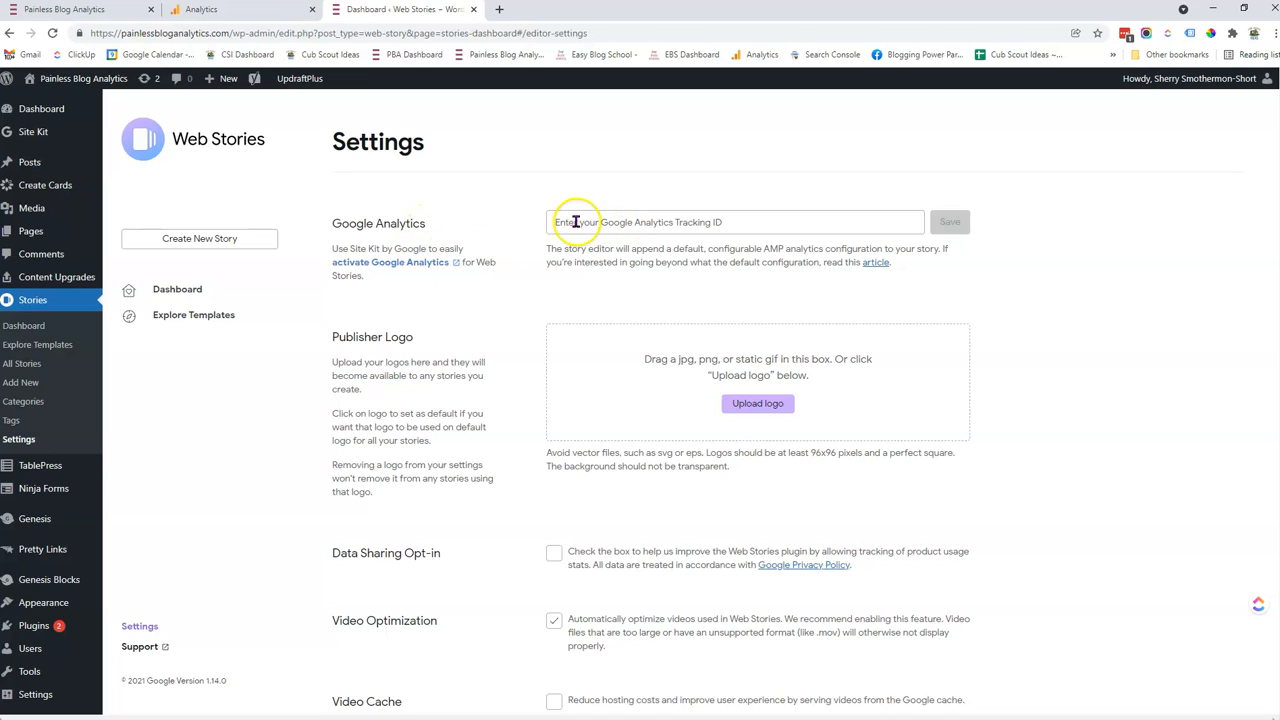
pyautogui.rightClick(576, 222)
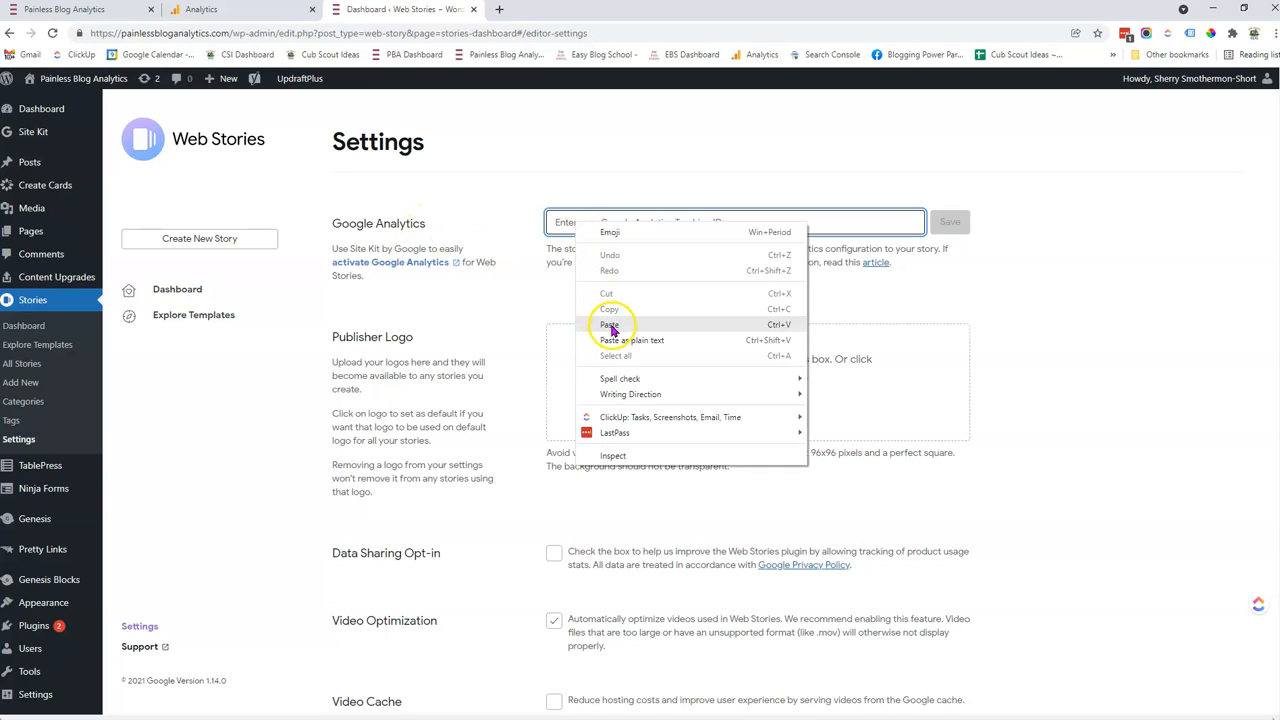
pyautogui.click(610, 324)
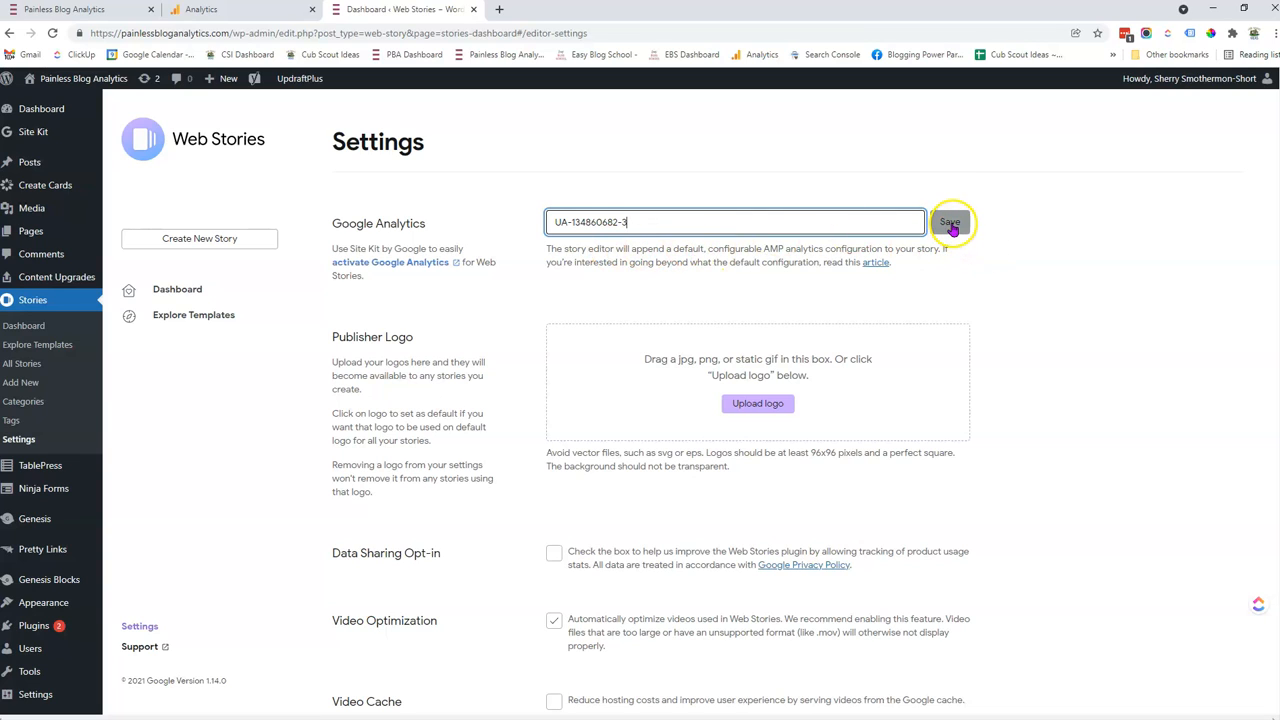
pyautogui.click(948, 222)
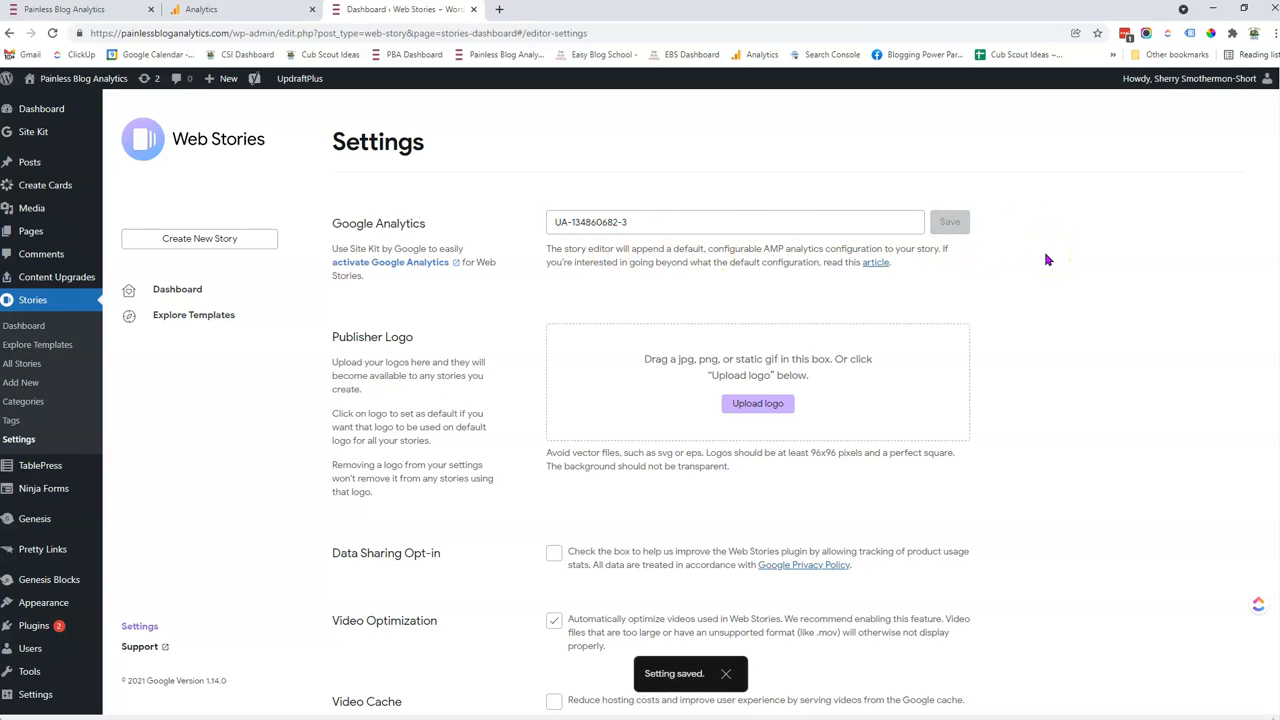